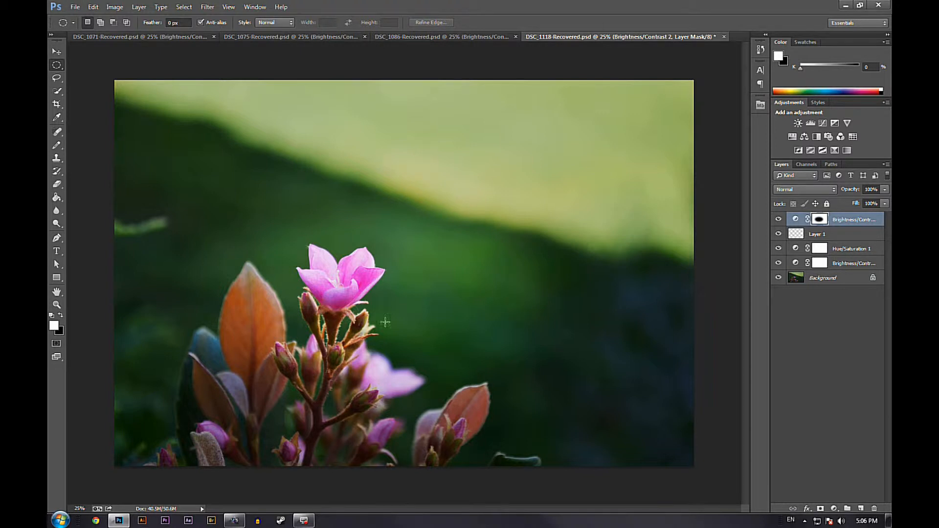
pyautogui.moveTo(634, 293)
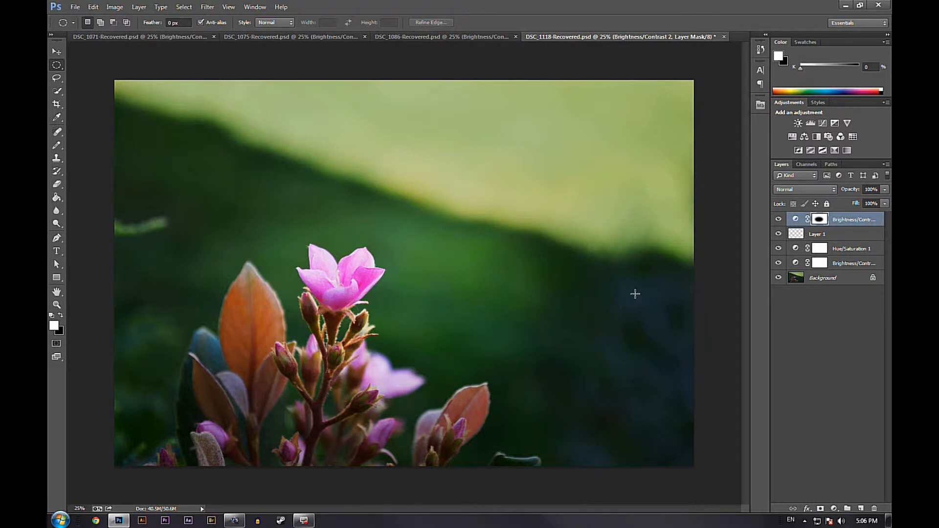
pyautogui.moveTo(596, 379)
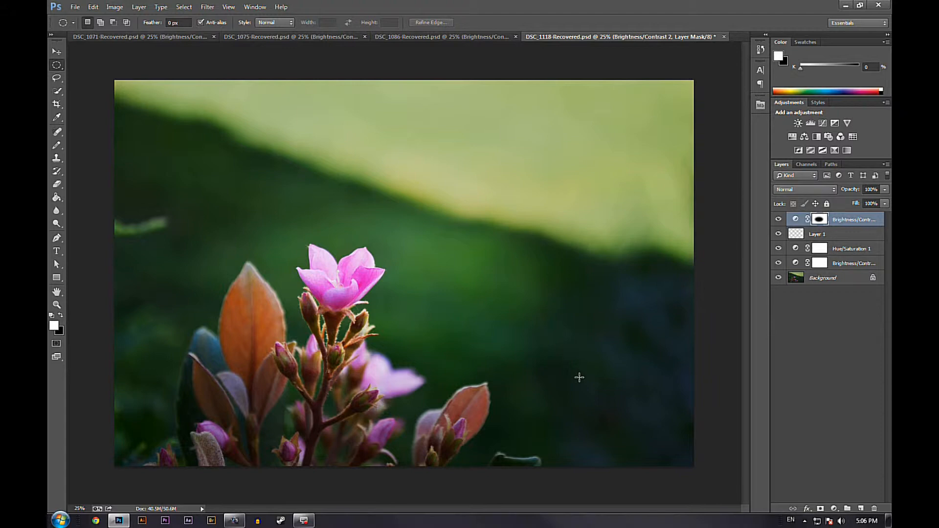
pyautogui.moveTo(447, 178)
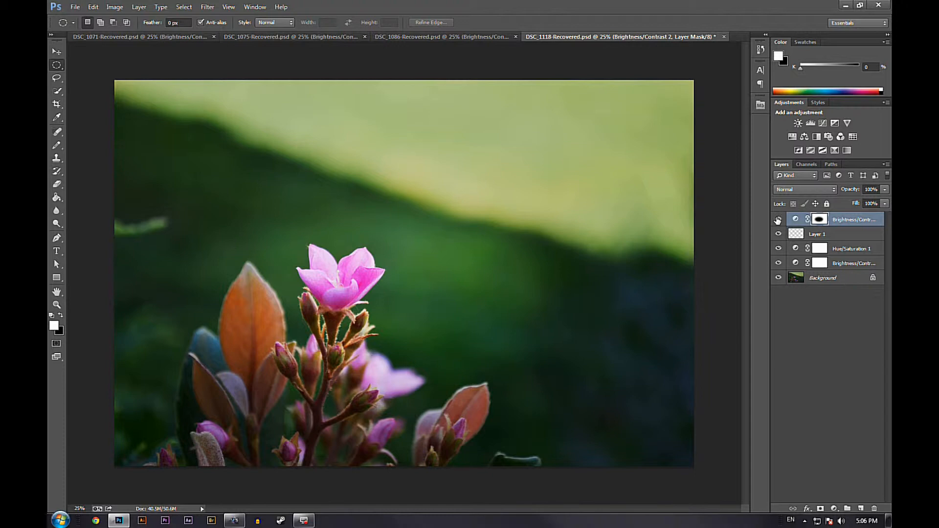
# Delete the Brightness/Contrast 2 layer and decline deleting Layer 1
pyautogui.click(778, 219)
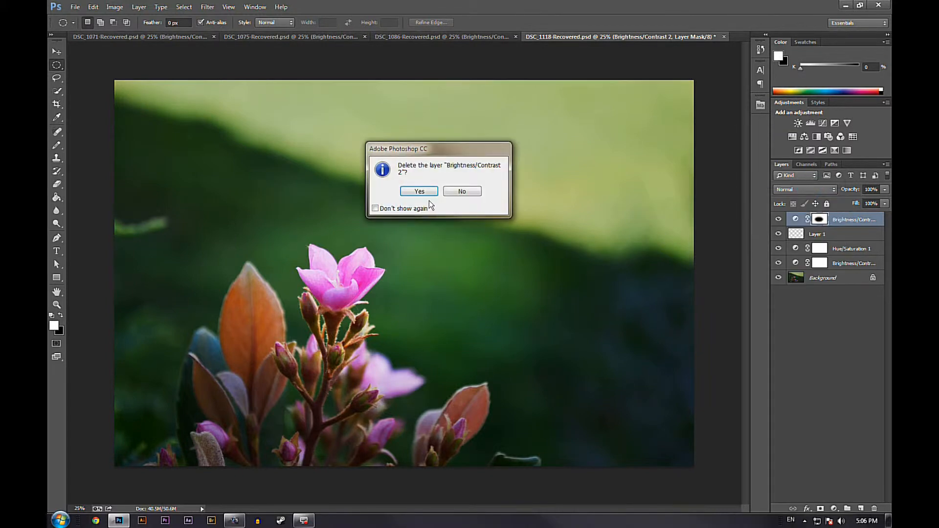
pyautogui.click(418, 190)
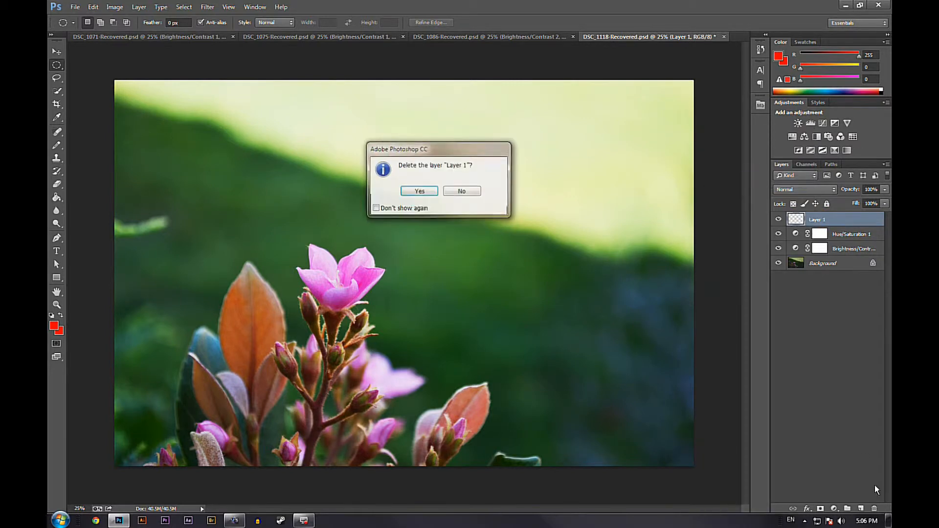
pyautogui.click(419, 191)
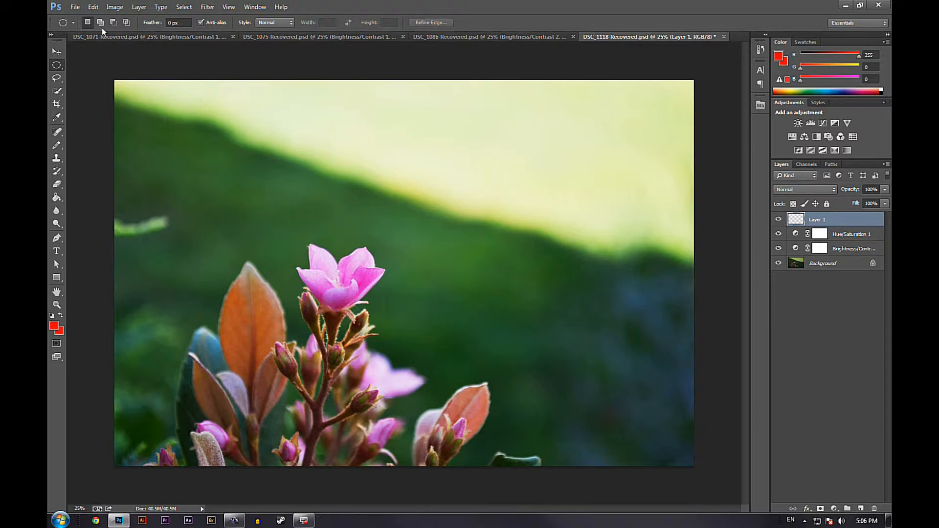
# Draw an oval selection around the pink flower with the Elliptical Marquee Tool
pyautogui.click(57, 65)
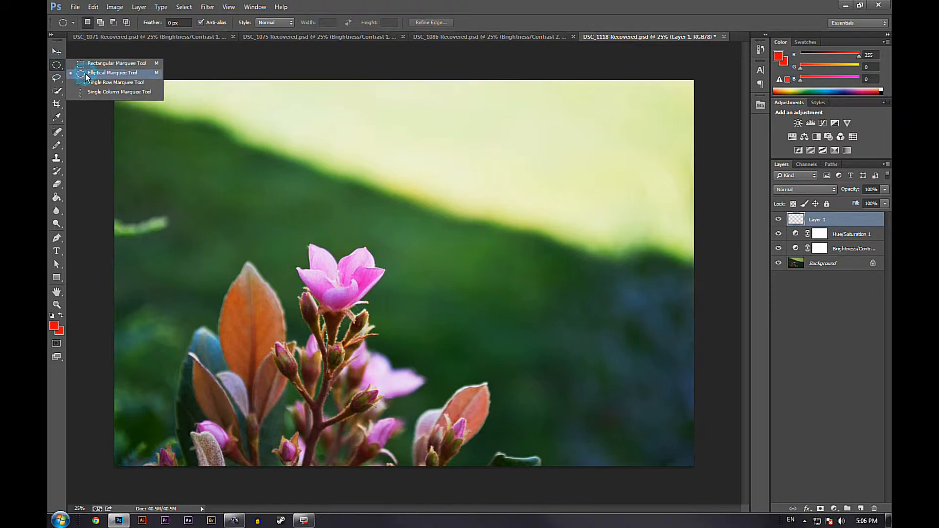
pyautogui.click(112, 72)
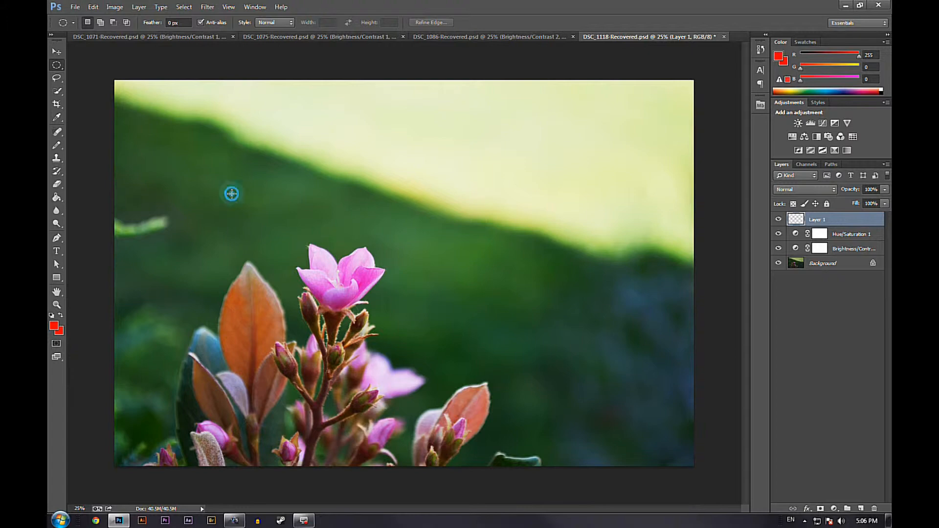
pyautogui.moveTo(232, 194); pyautogui.dragTo(505, 360)
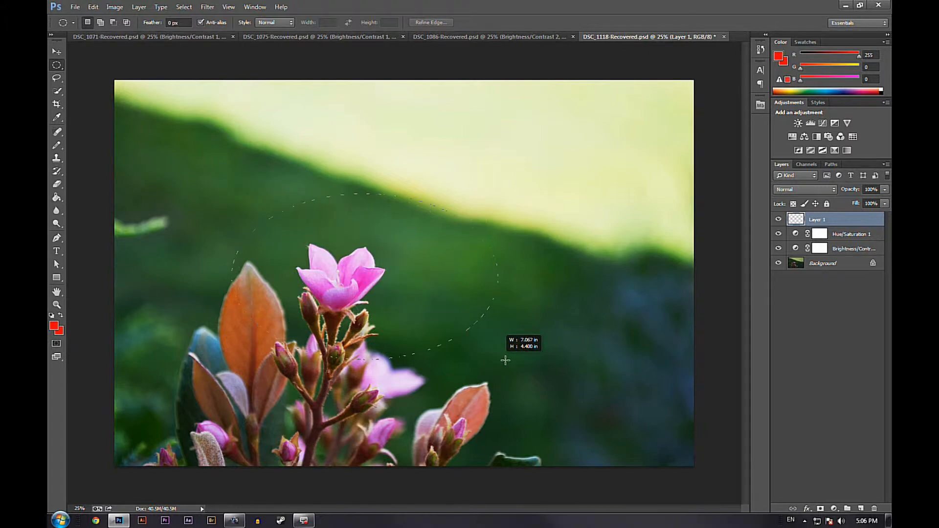
pyautogui.moveTo(505, 358); pyautogui.dragTo(536, 375)
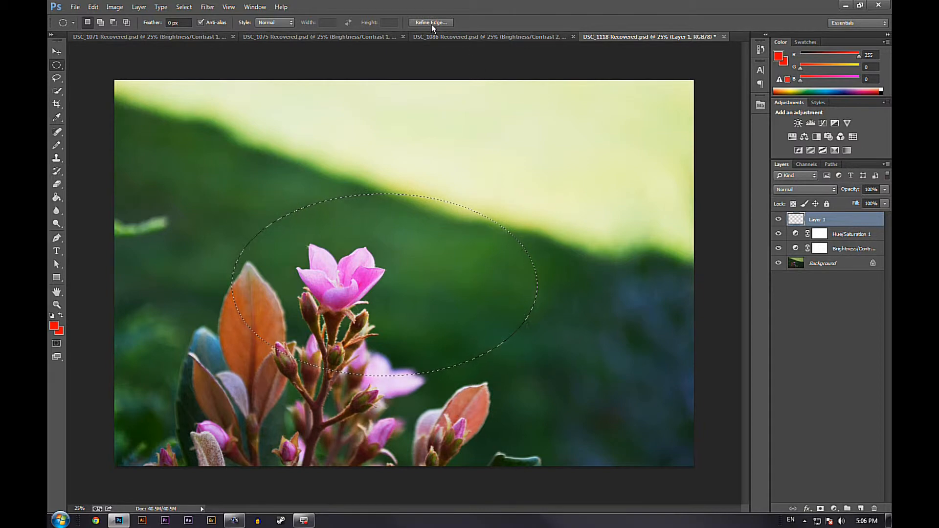
pyautogui.moveTo(431, 23)
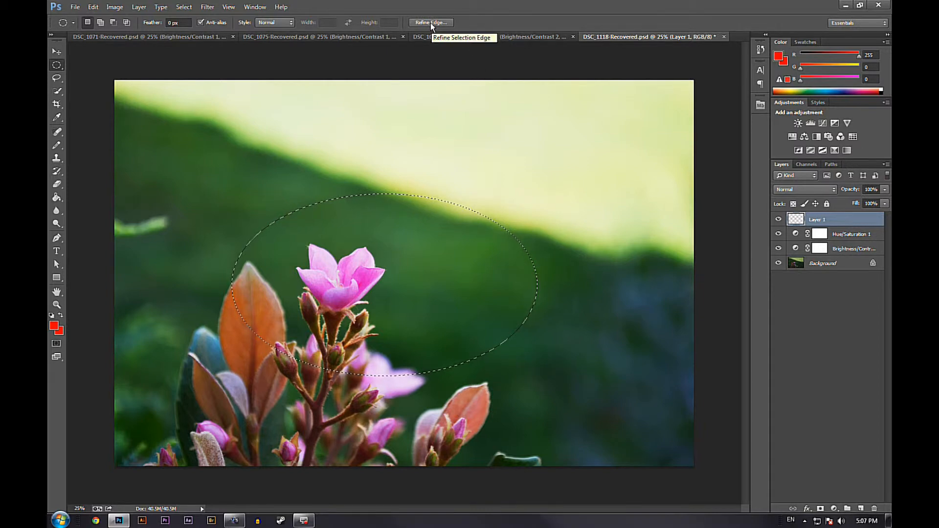
# Feather the oval selection's edge to about 180.6 px via Refine Edge
pyautogui.click(430, 22)
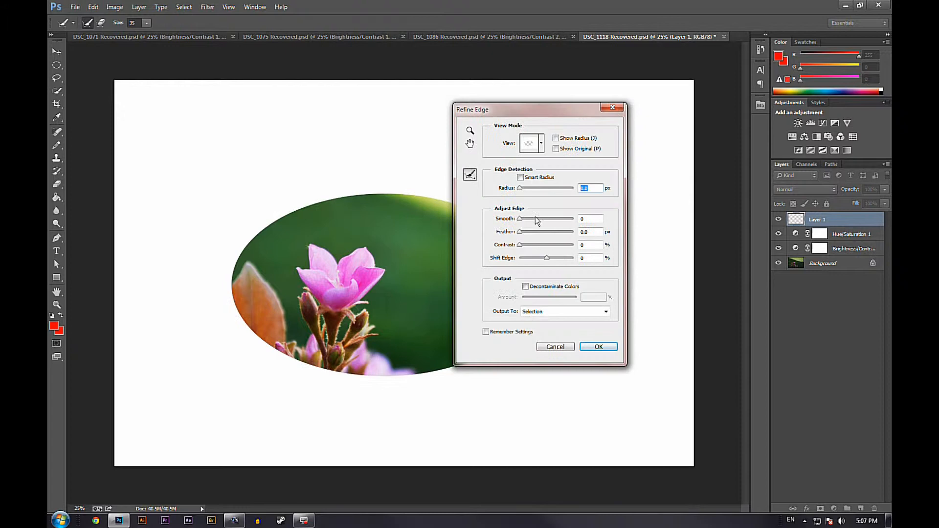
pyautogui.moveTo(519, 232); pyautogui.dragTo(553, 232)
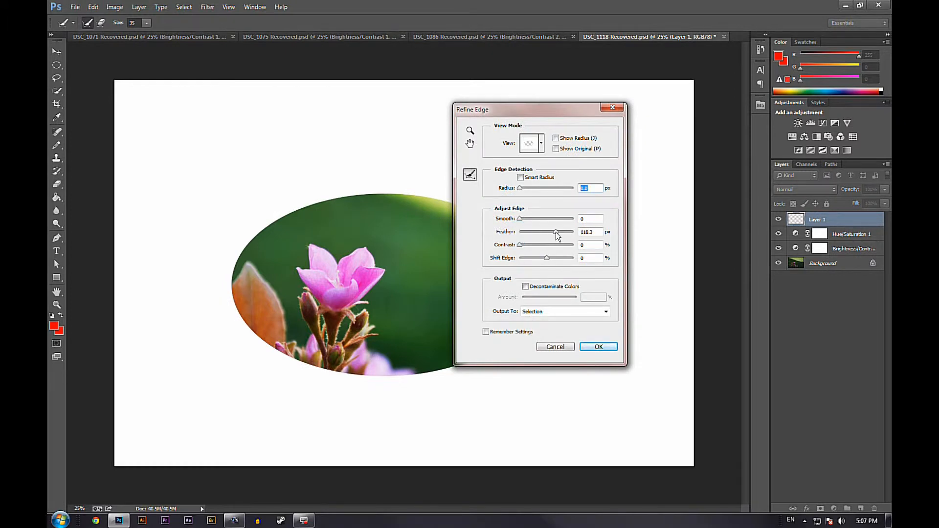
pyautogui.moveTo(555, 233); pyautogui.dragTo(564, 233)
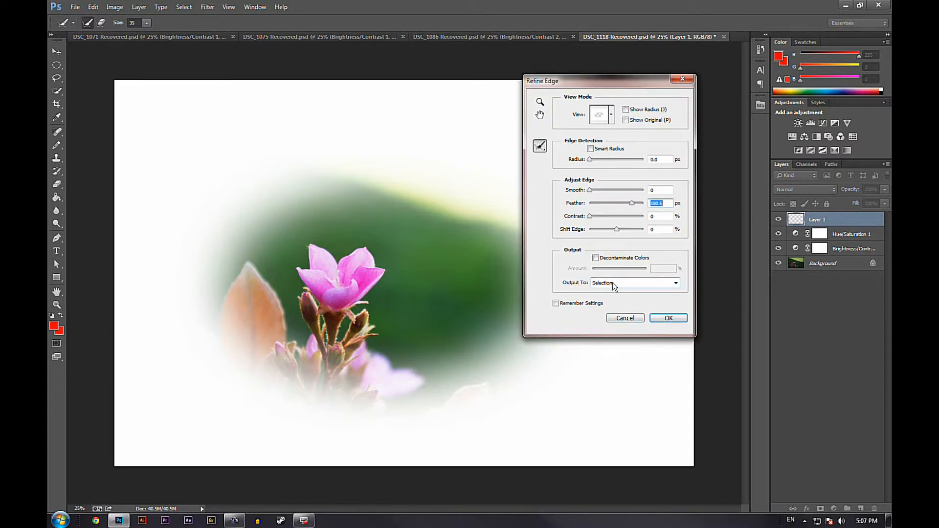
pyautogui.click(668, 317)
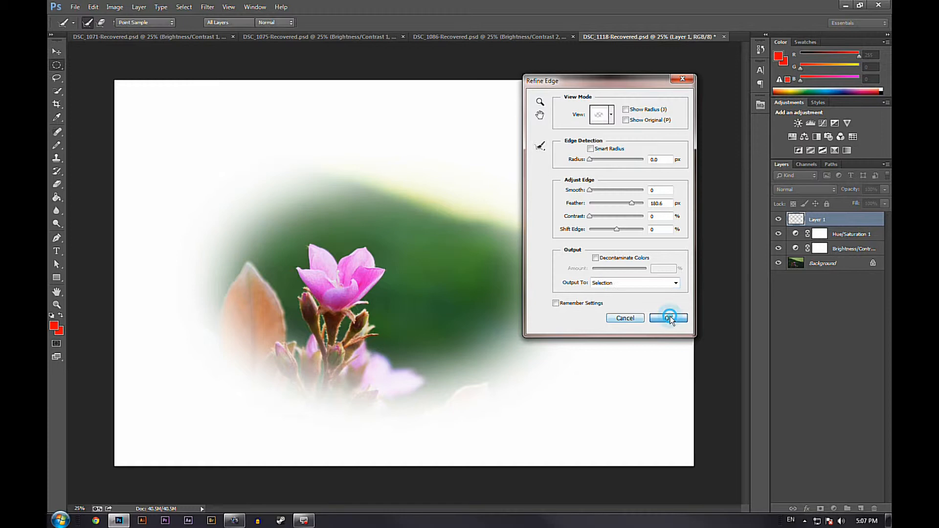
pyautogui.click(667, 317)
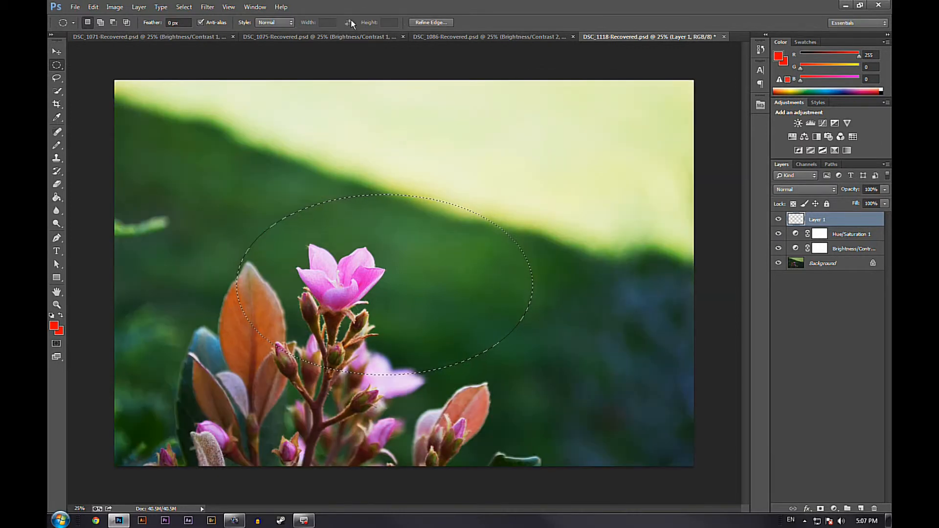
# Add a Brightness/Contrast adjustment layer masked by the feathered oval and view its mask settings
pyautogui.click(791, 137)
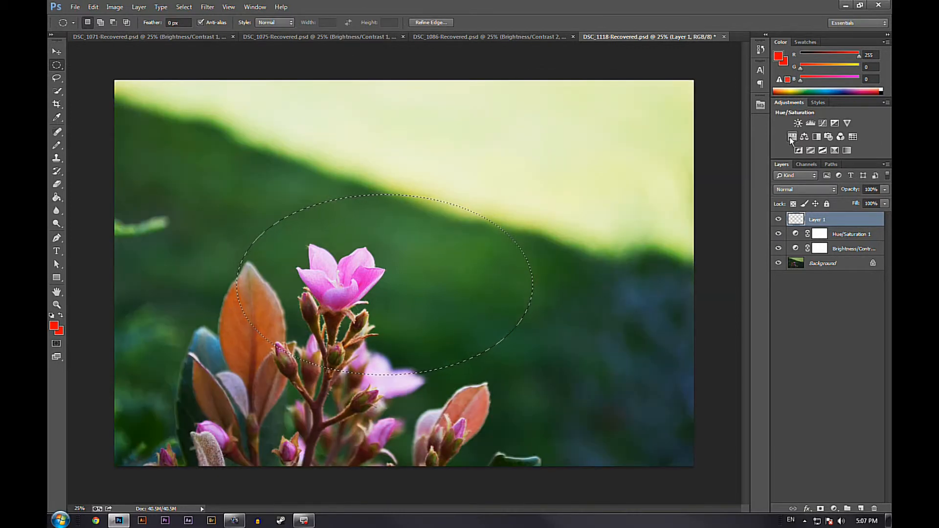
pyautogui.click(798, 124)
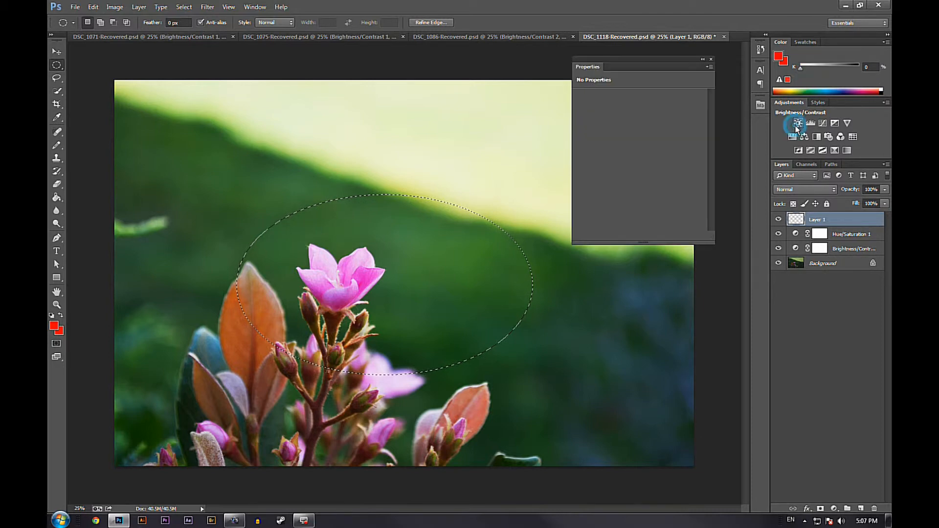
pyautogui.click(798, 123)
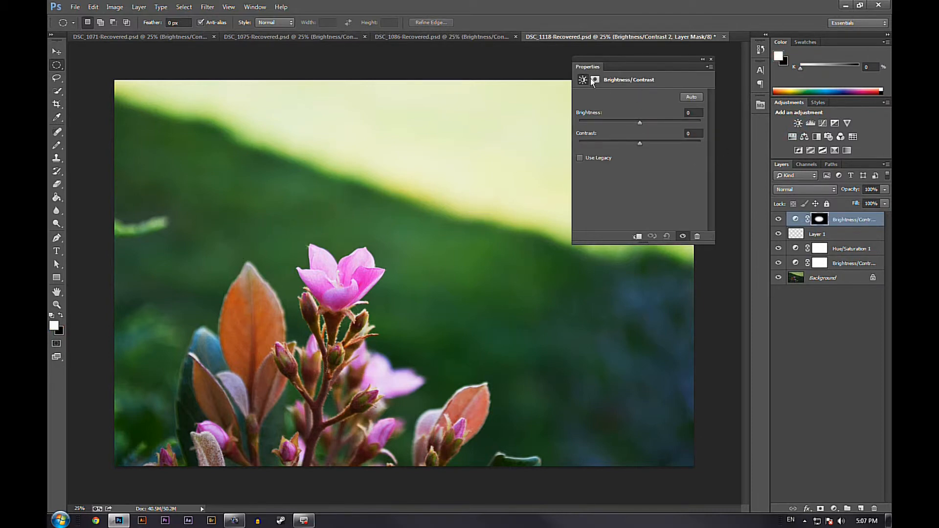
pyautogui.click(594, 79)
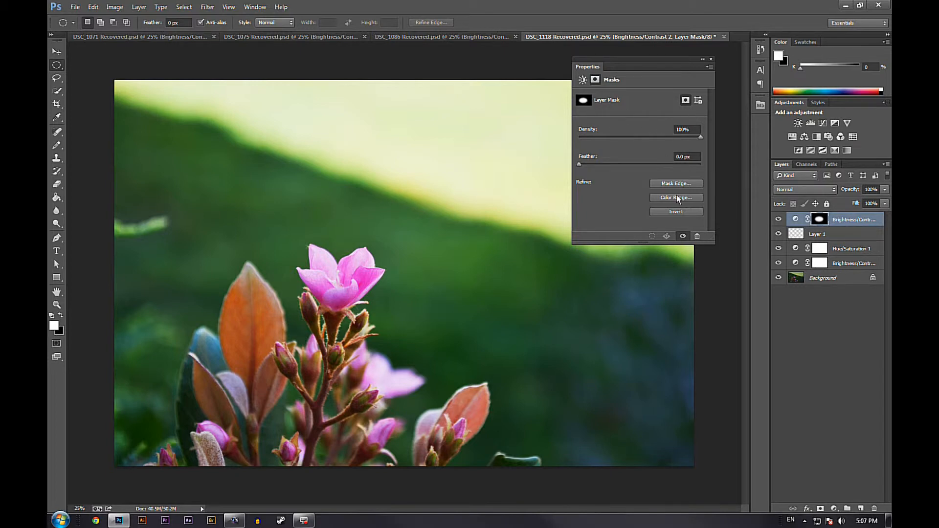
pyautogui.click(676, 211)
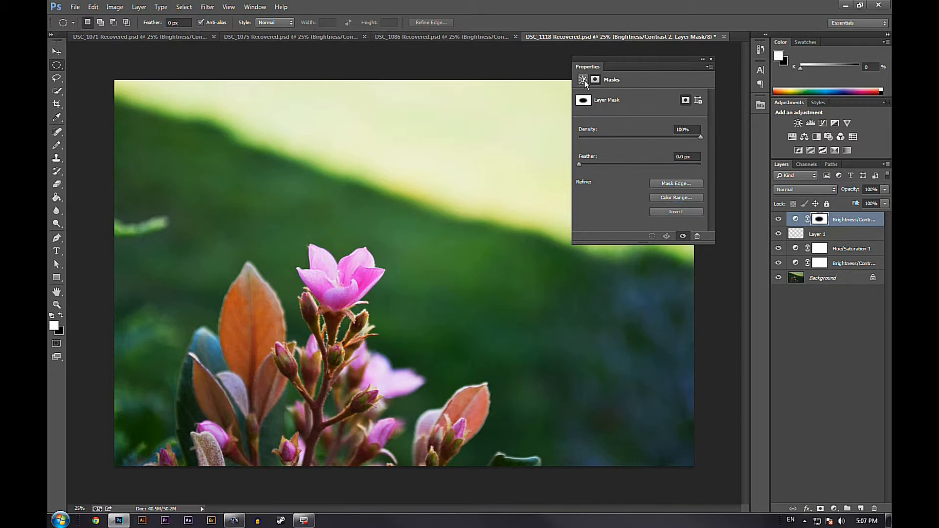
# Set the masked adjustment's Brightness to about -97, darkening the area around the flower
pyautogui.click(582, 79)
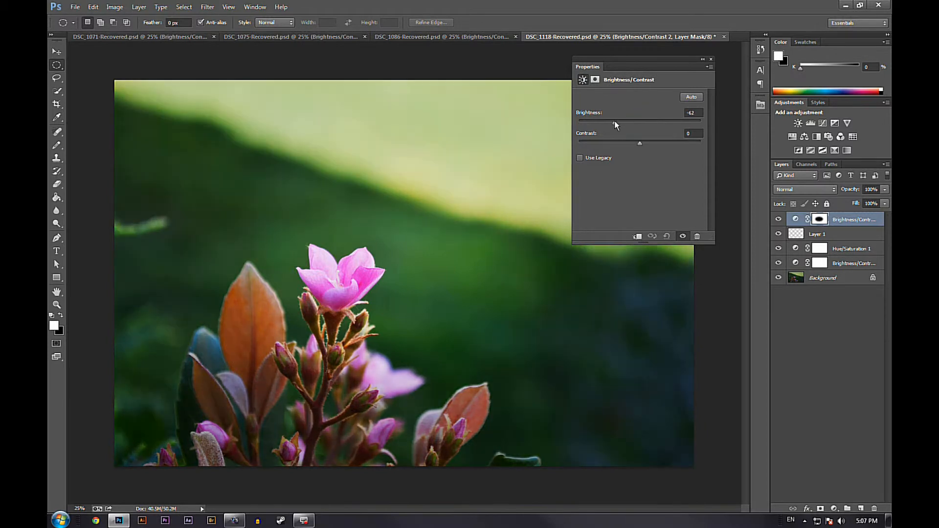
pyautogui.moveTo(614, 124); pyautogui.dragTo(599, 124)
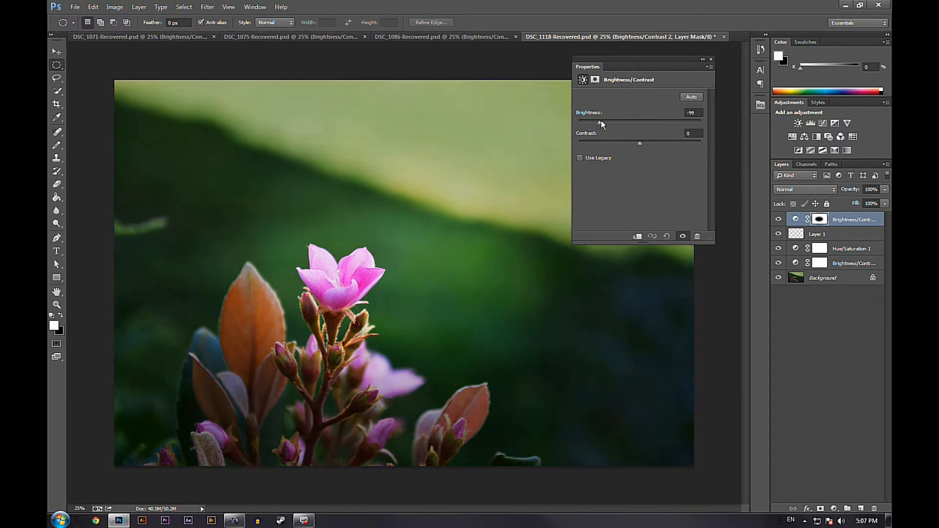
pyautogui.moveTo(595, 124); pyautogui.dragTo(607, 125)
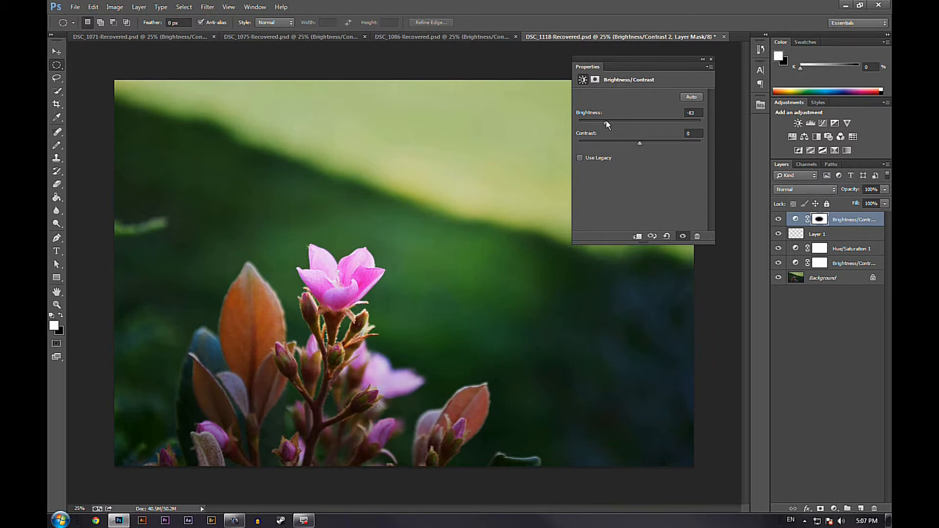
pyautogui.moveTo(607, 119); pyautogui.dragTo(601, 119)
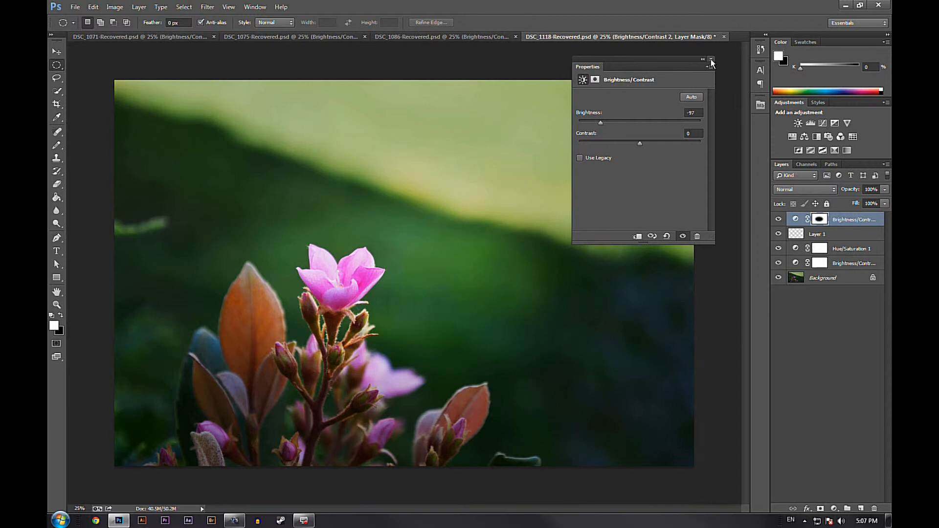
pyautogui.click(711, 59)
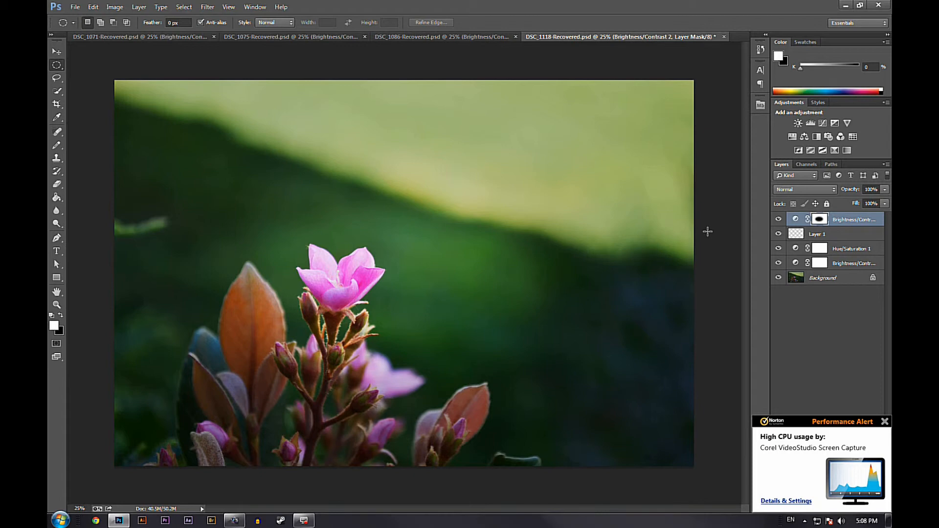
pyautogui.moveTo(645, 276)
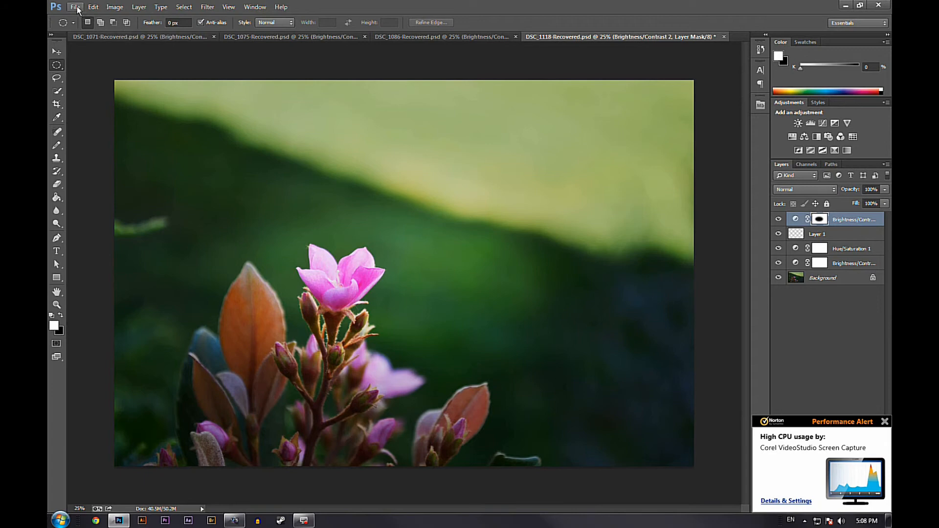
# Leave the finished vignetted photo in view, hovering the workspace and taskbar
pyautogui.click(885, 420)
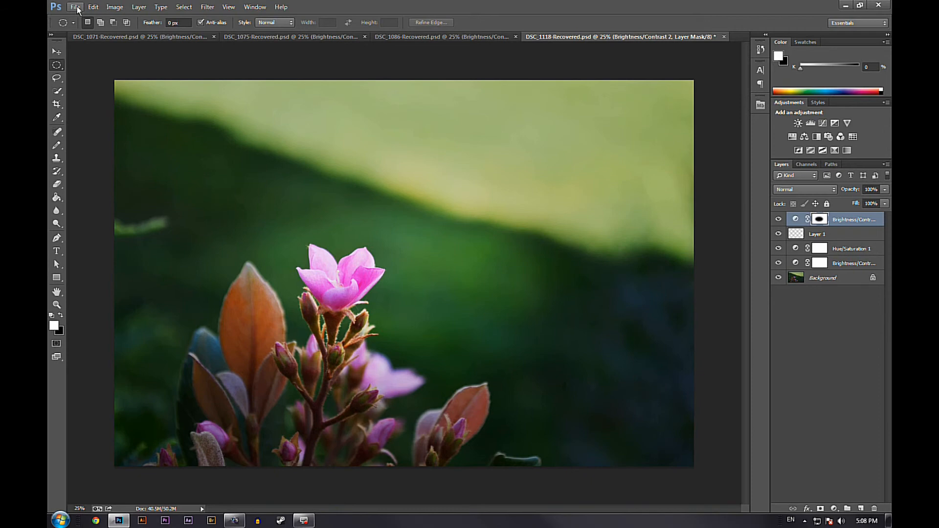
pyautogui.moveTo(322, 524)
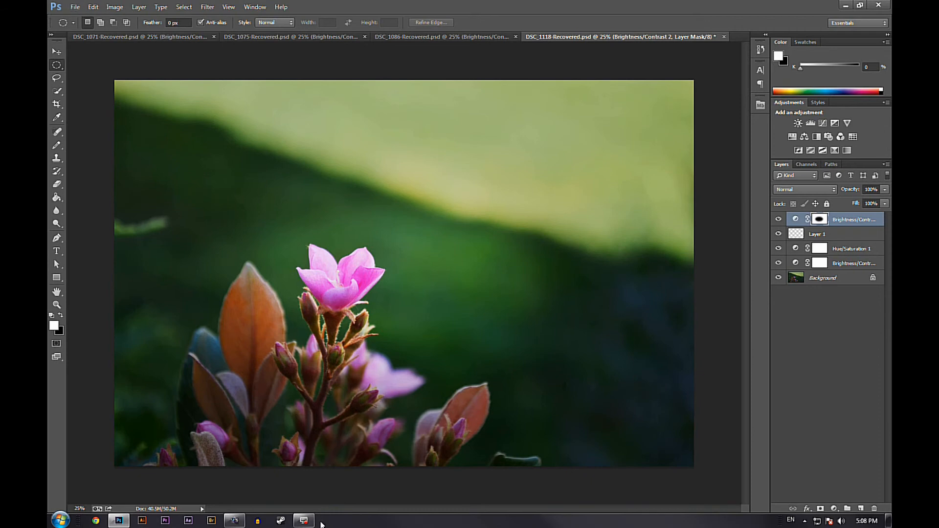
pyautogui.click(303, 519)
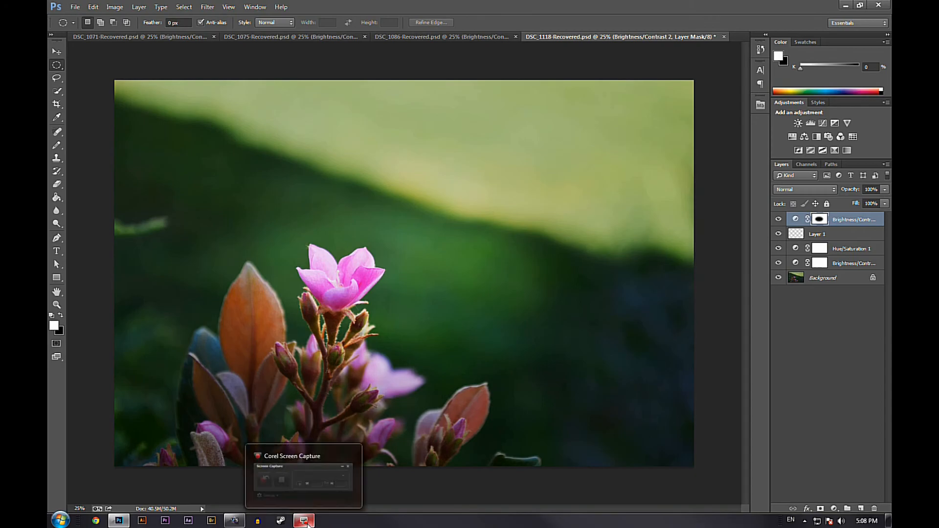